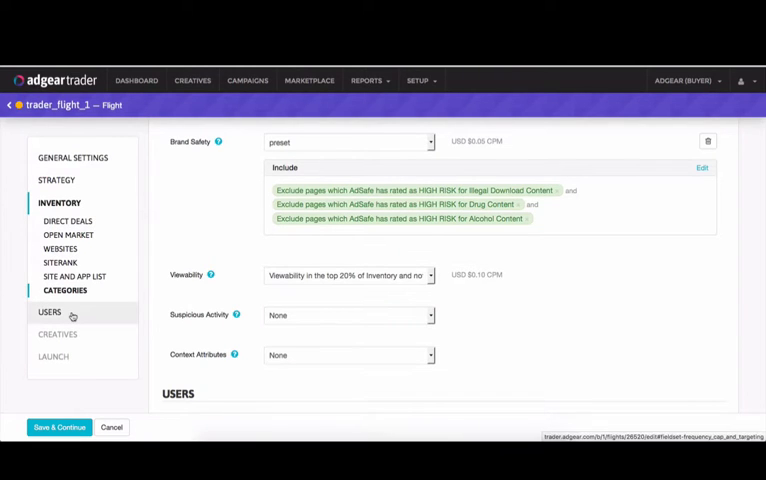
Enable the flight view limit and a campaign frequency cap with its time period.
click(48, 312)
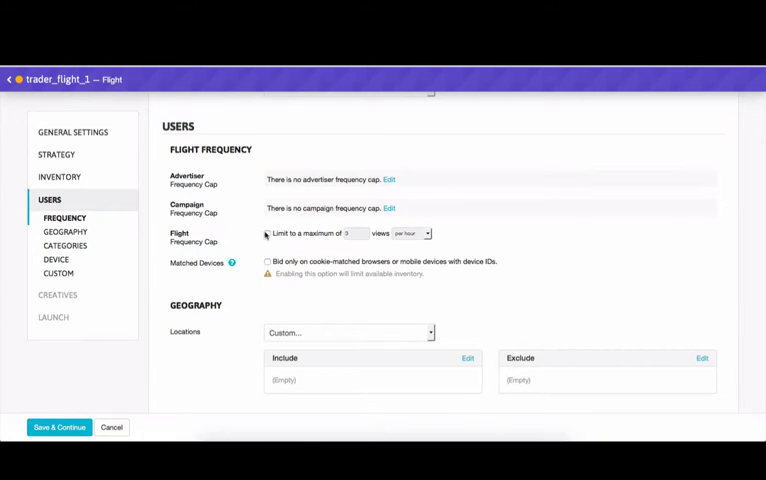
click(268, 232)
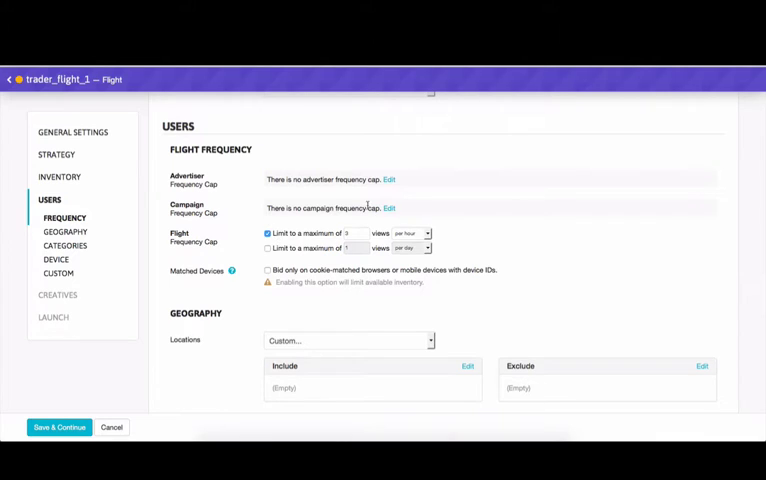
click(390, 208)
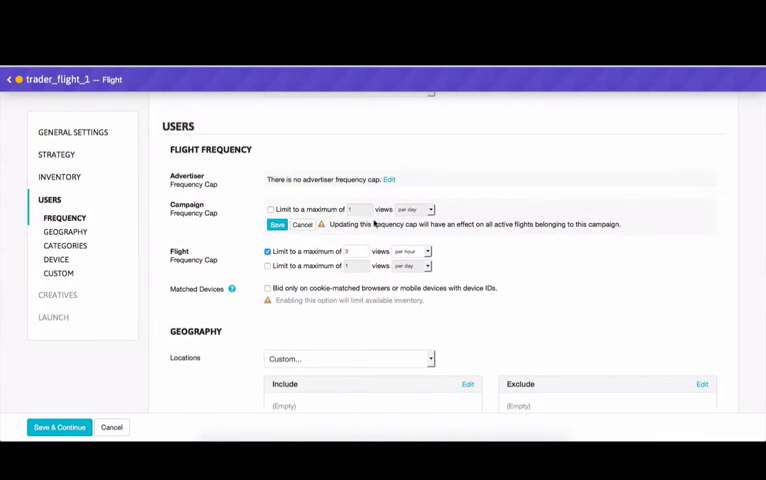
click(270, 208)
text(10)
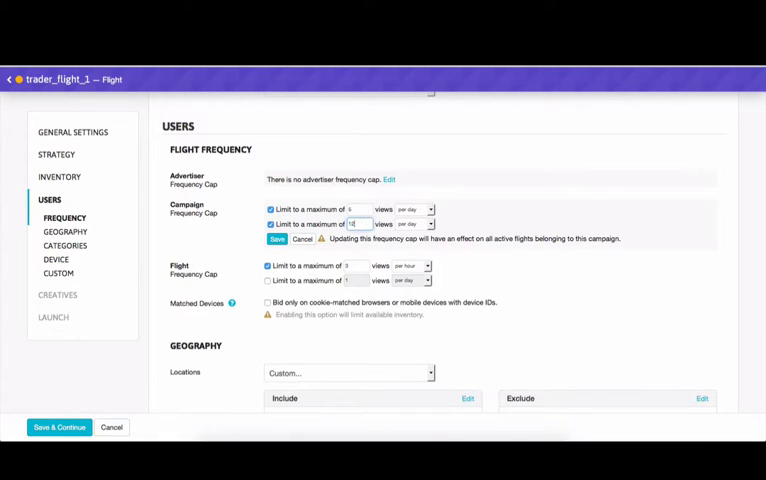
click(430, 224)
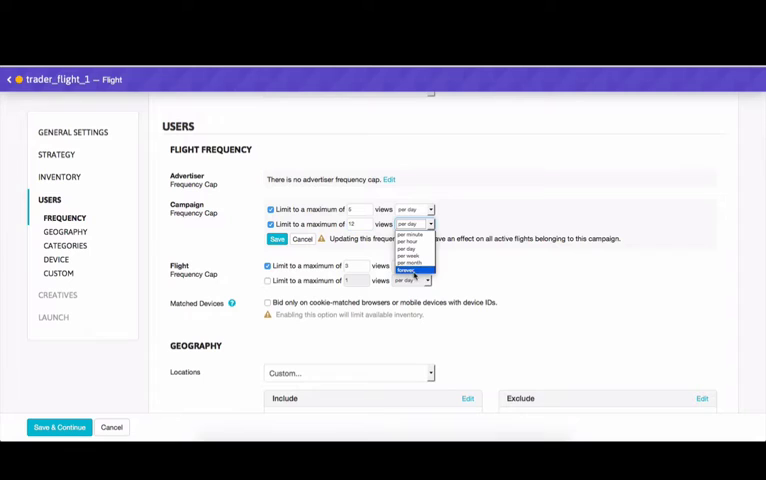
click(404, 268)
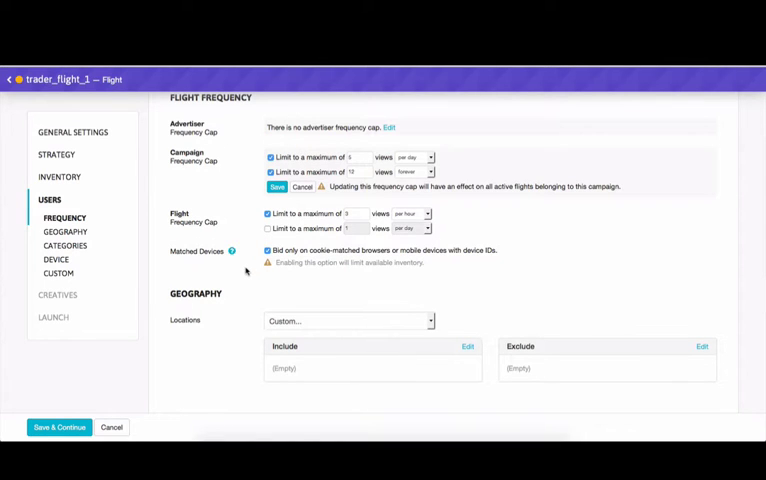
Add Canada / Ontario / Toronto to the flight's included geography locations.
scroll(down, 3)
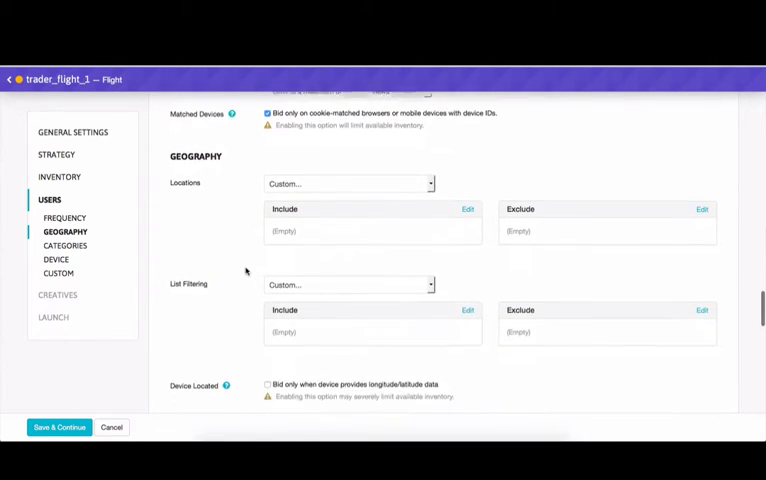
scroll(down, 3)
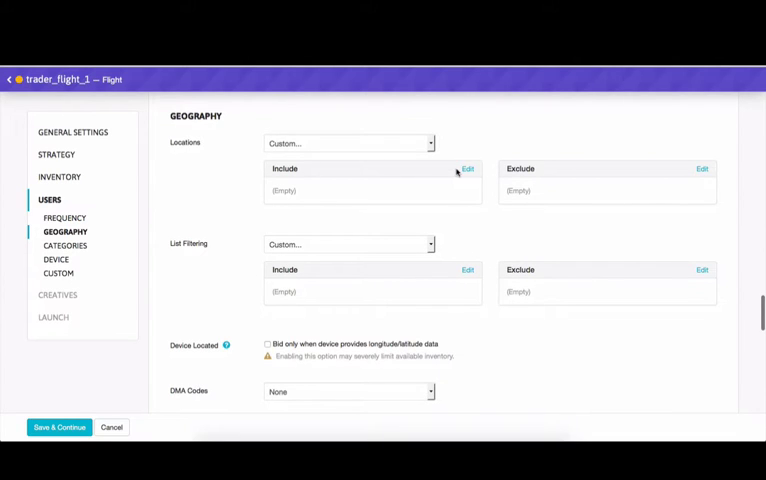
click(468, 168)
text(on)
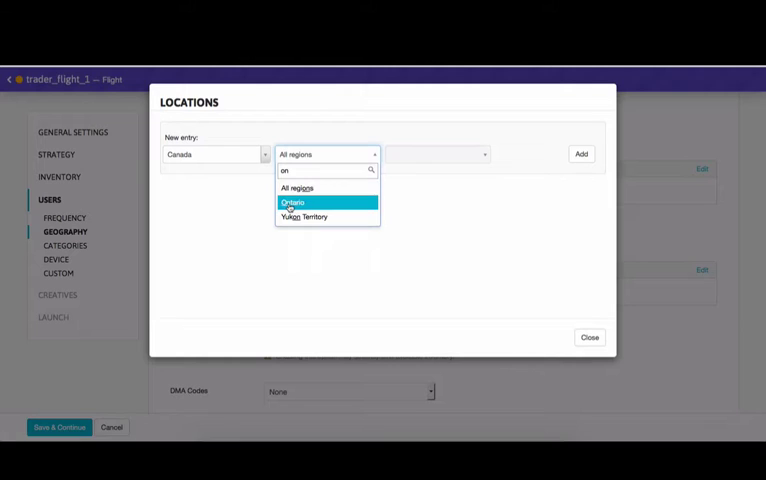
click(292, 202)
text(toro)
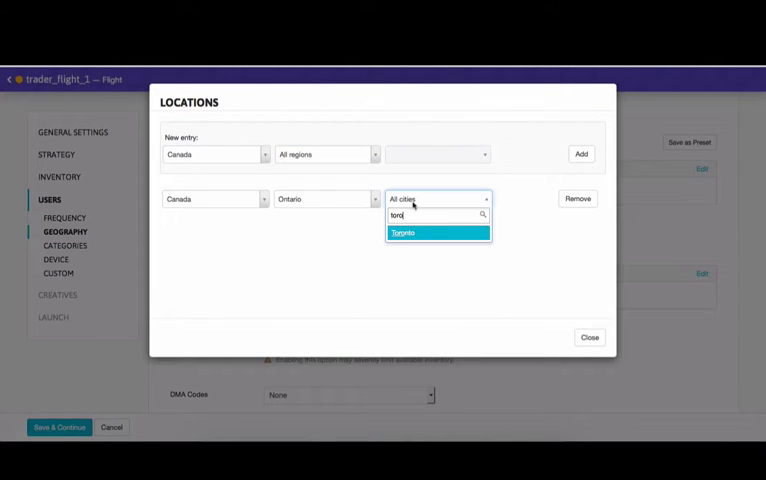
click(404, 232)
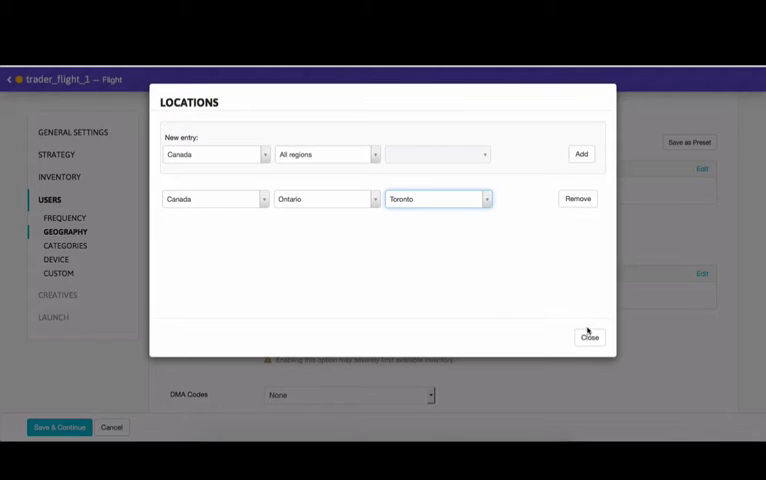
click(590, 336)
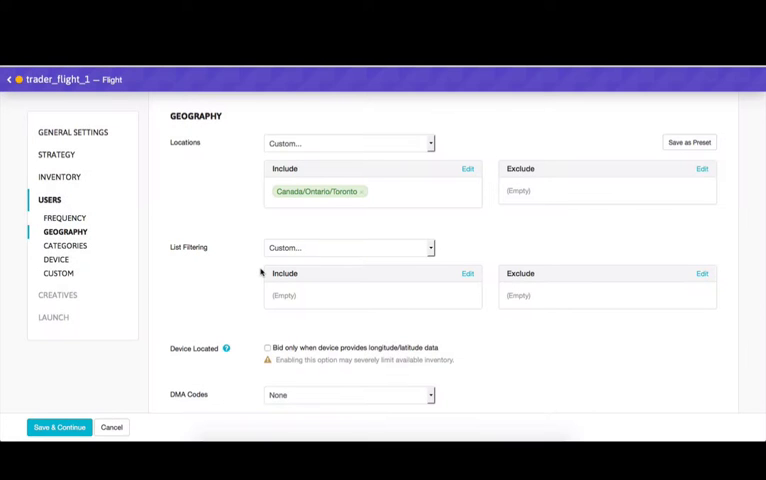
mouse_move(320, 250)
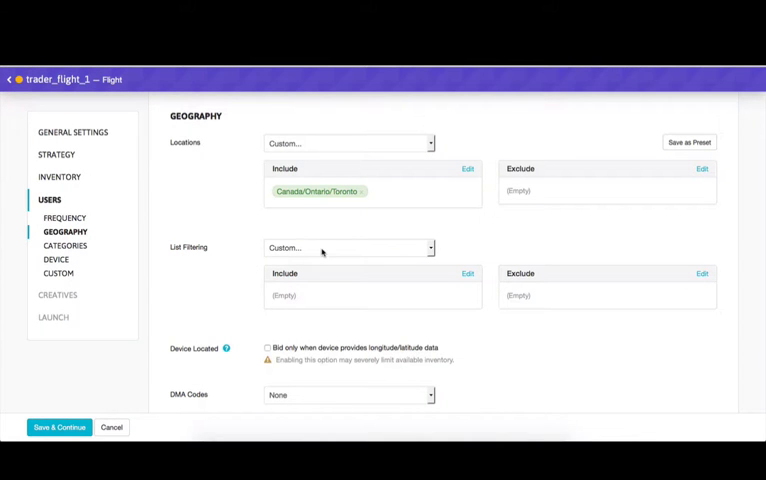
Include the Toronto_DX3_Event geo list in list filtering and review its contents.
click(468, 272)
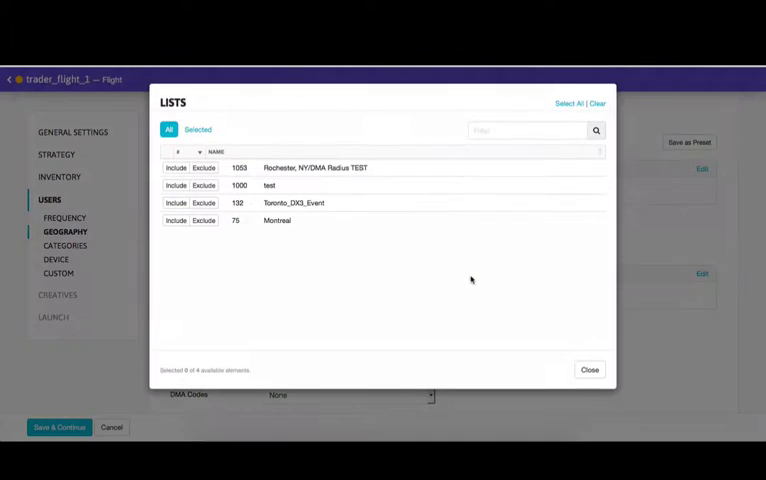
click(176, 204)
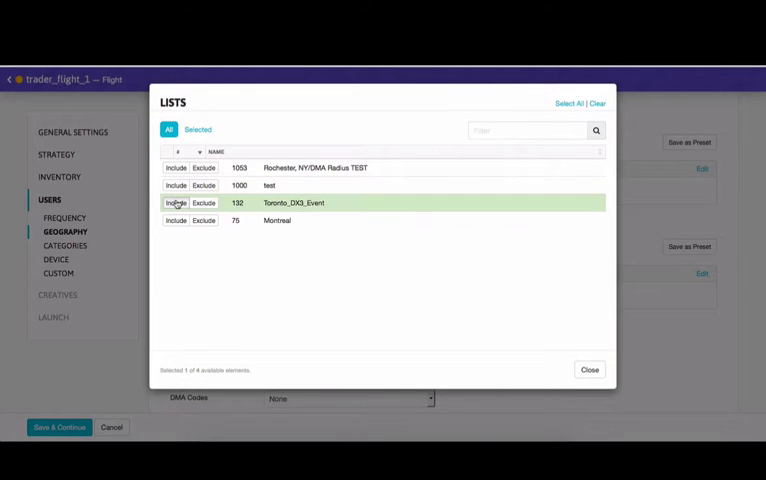
click(588, 368)
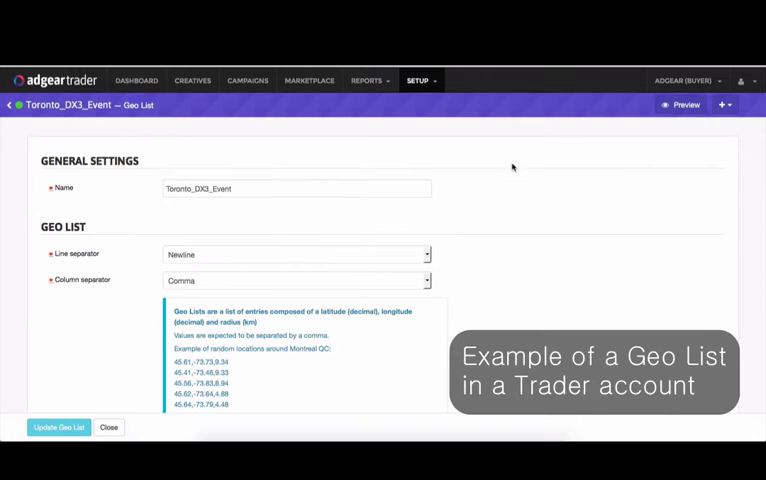
mouse_move(516, 252)
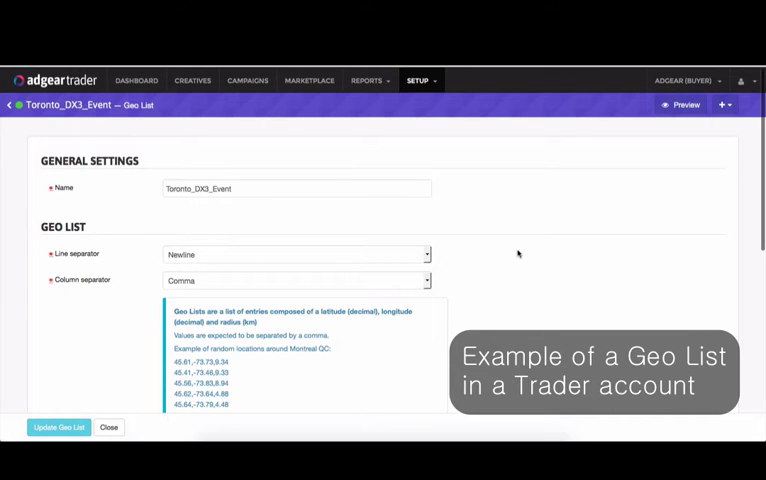
scroll(down, 3)
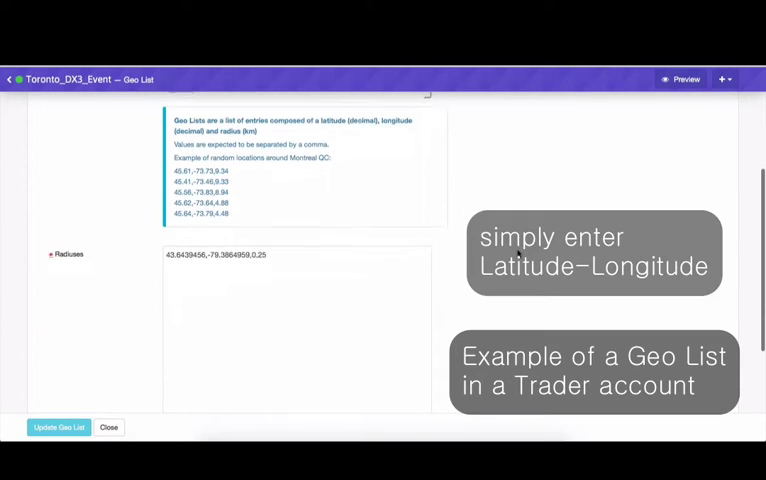
scroll(down, 3)
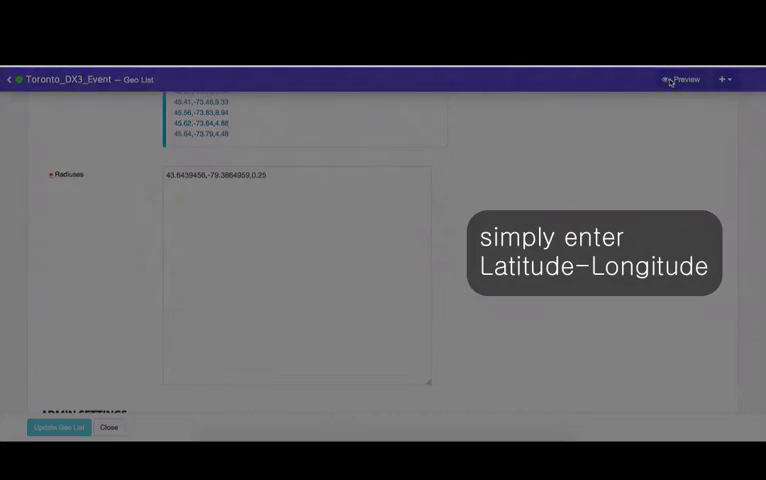
click(684, 80)
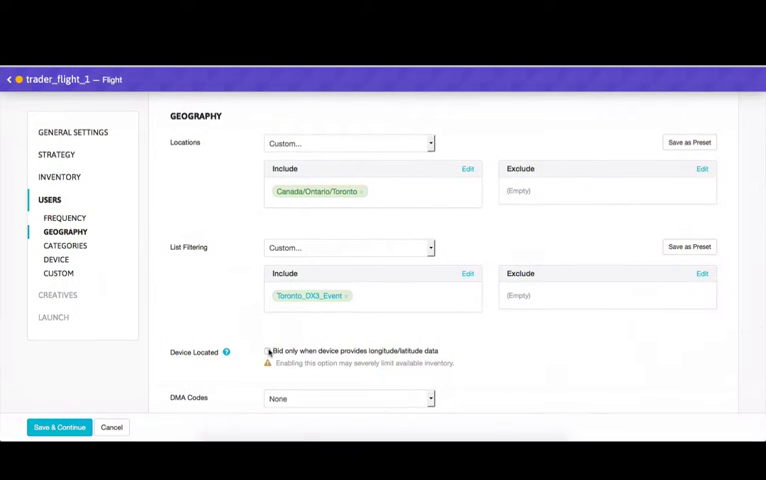
Require lat/long data and target AdGear Retarget 2 (168) joined within the last 15 days.
click(268, 352)
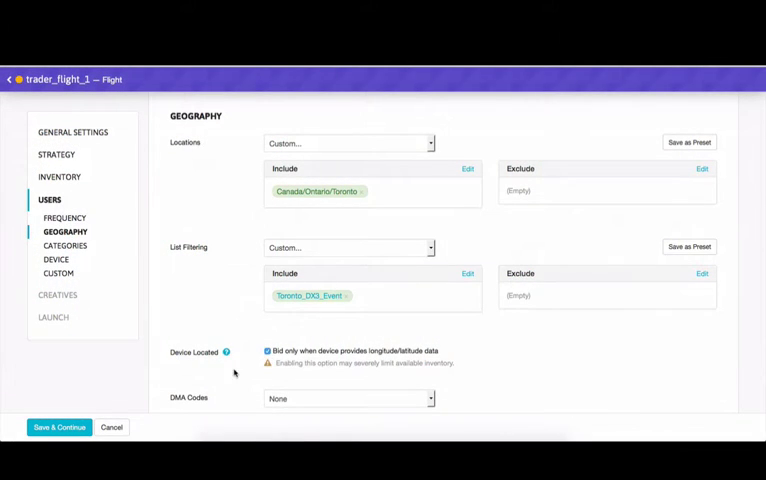
mouse_move(288, 376)
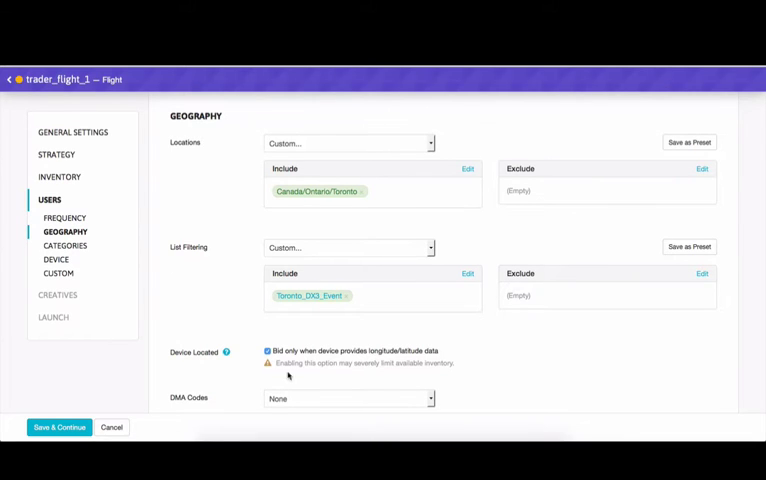
scroll(down, 3)
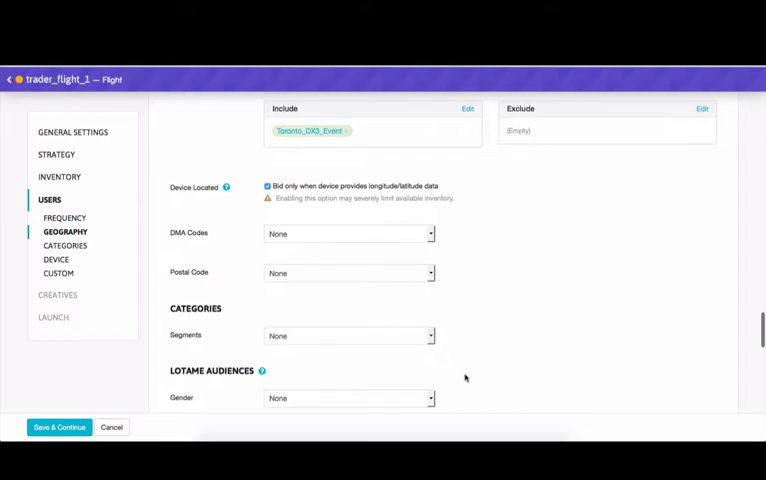
scroll(down, 3)
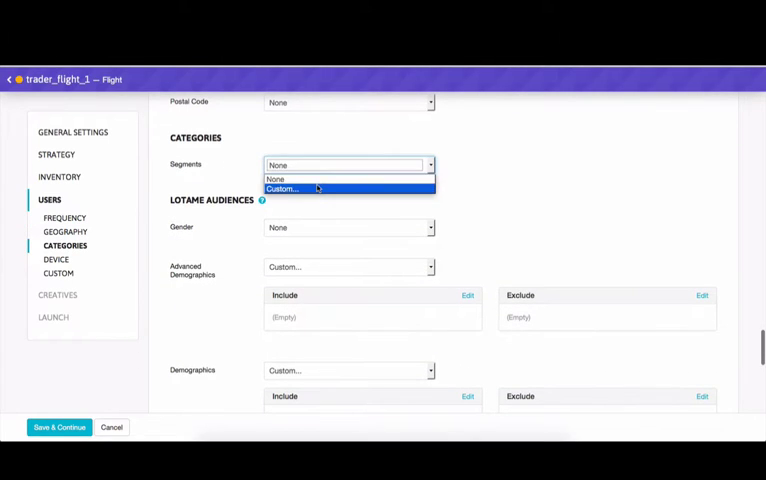
click(284, 188)
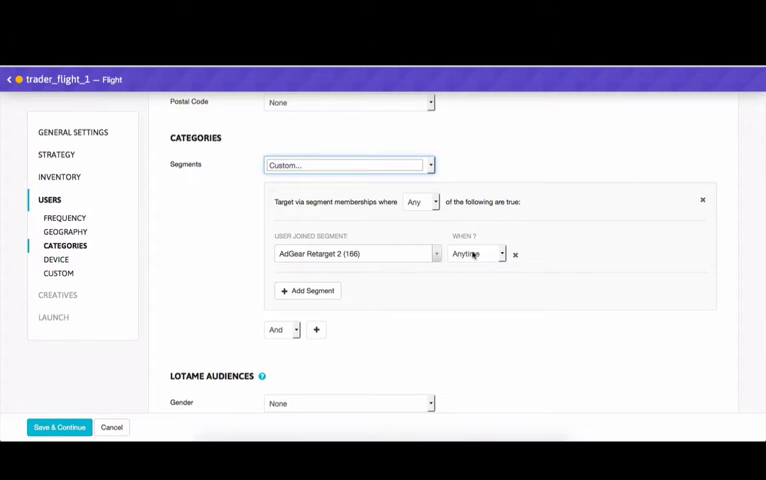
click(476, 252)
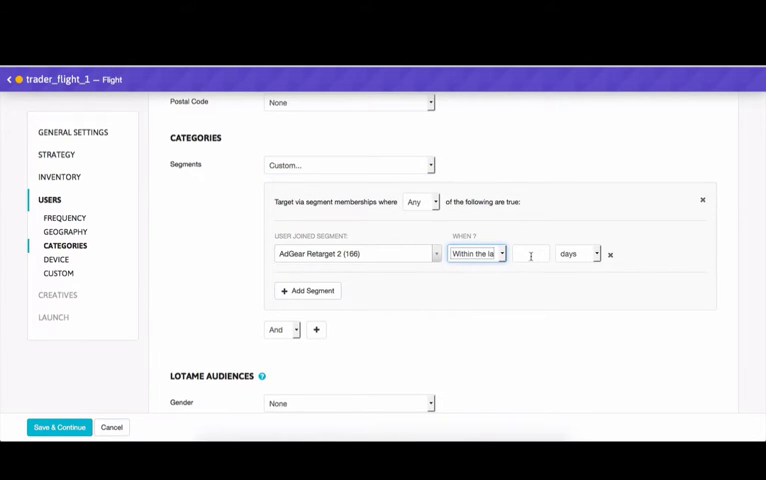
text(15)
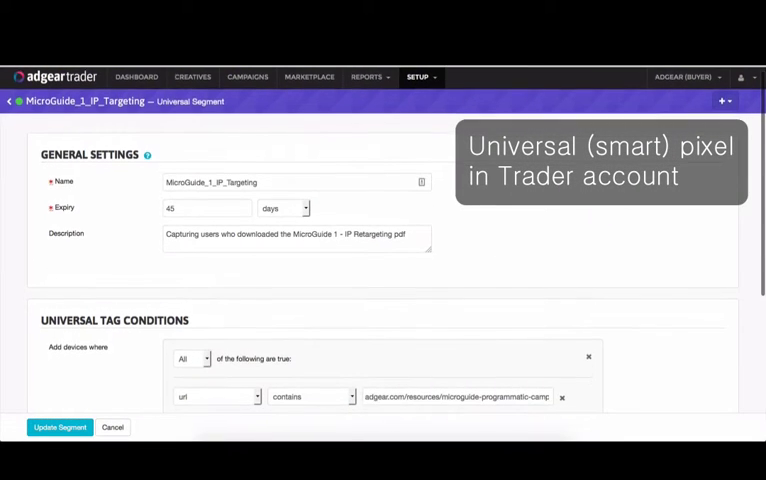
Add a second segment rule group set to None for MicroGuide_2_Conversion (20404).
scroll(down, 3)
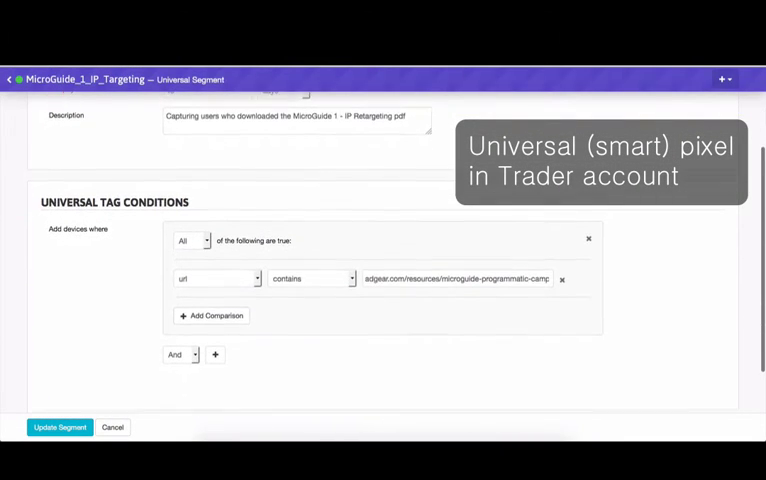
scroll(up, 3)
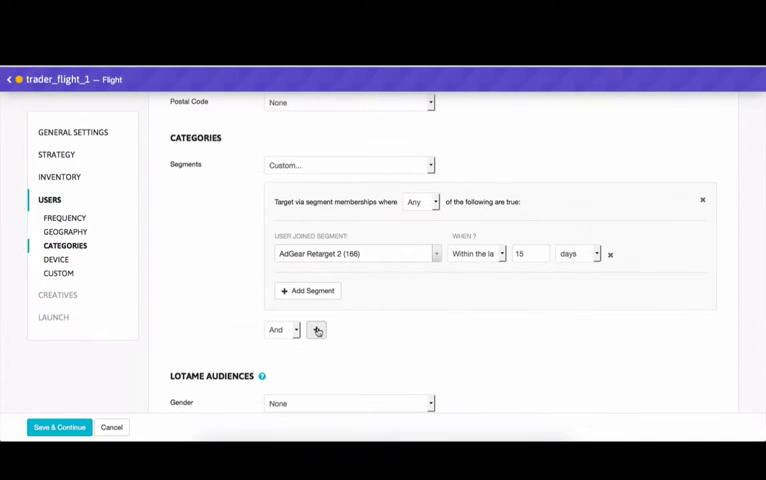
click(316, 330)
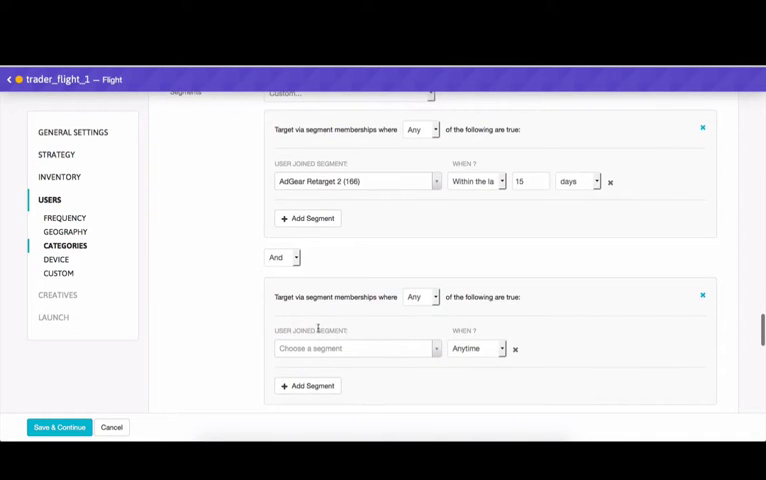
click(420, 296)
text(con)
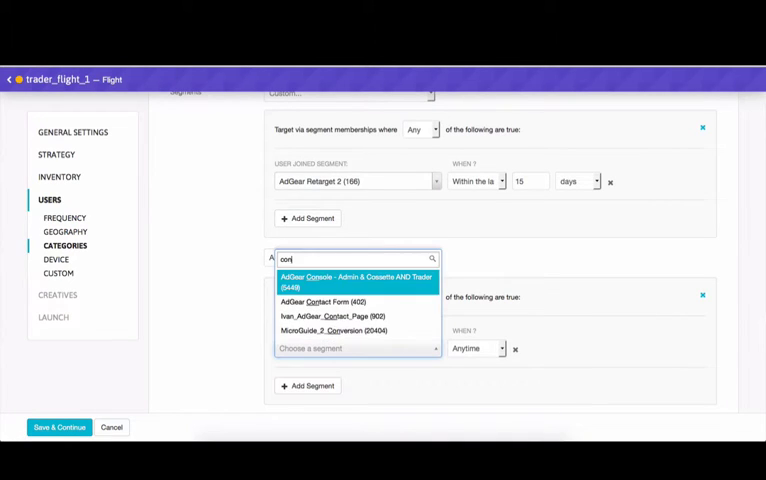
click(334, 330)
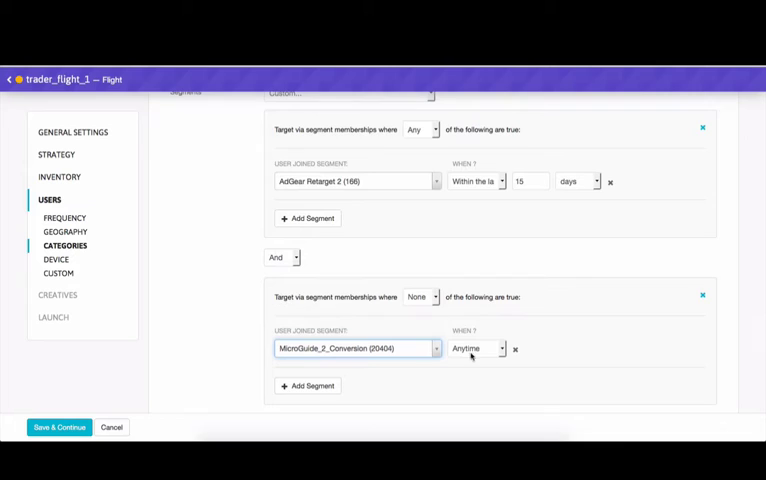
scroll(down, 3)
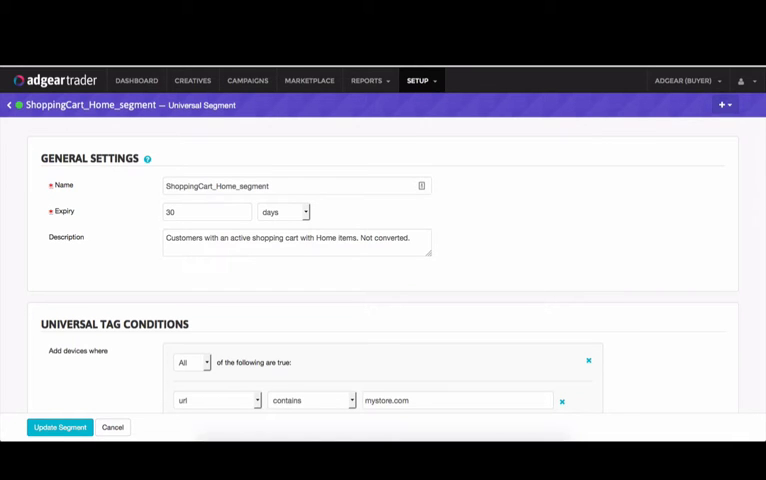
scroll(down, 3)
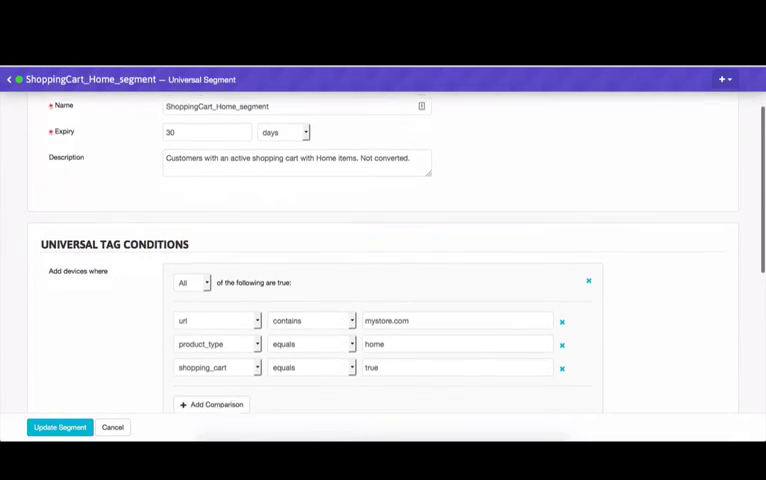
scroll(down, 3)
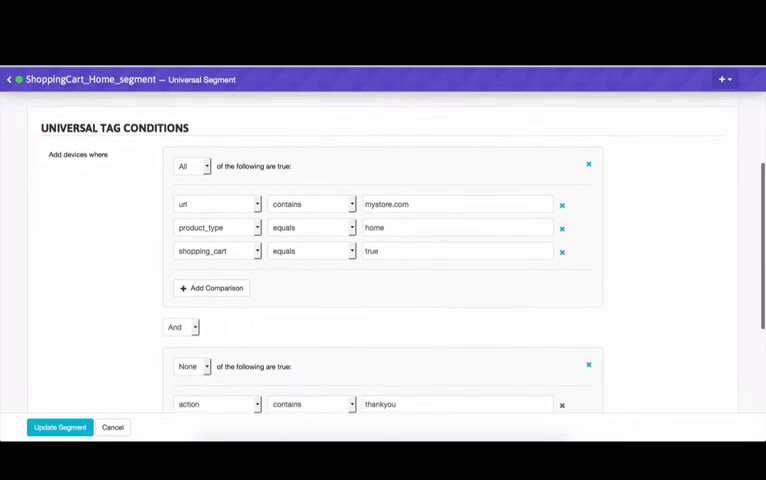
scroll(up, 3)
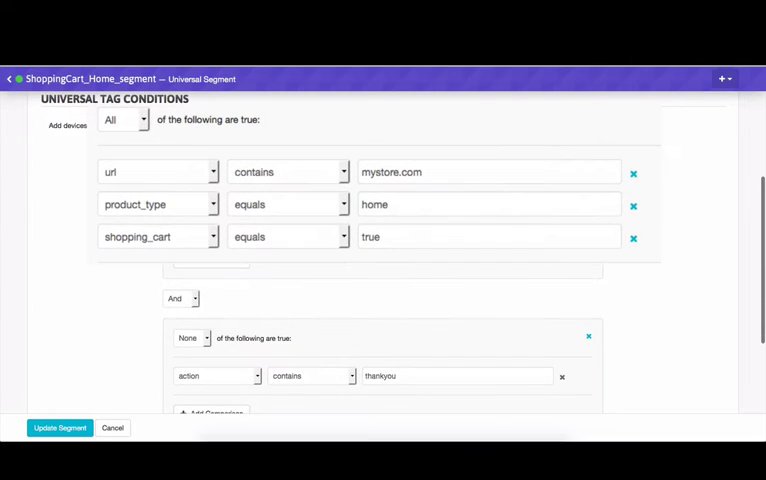
scroll(up, 3)
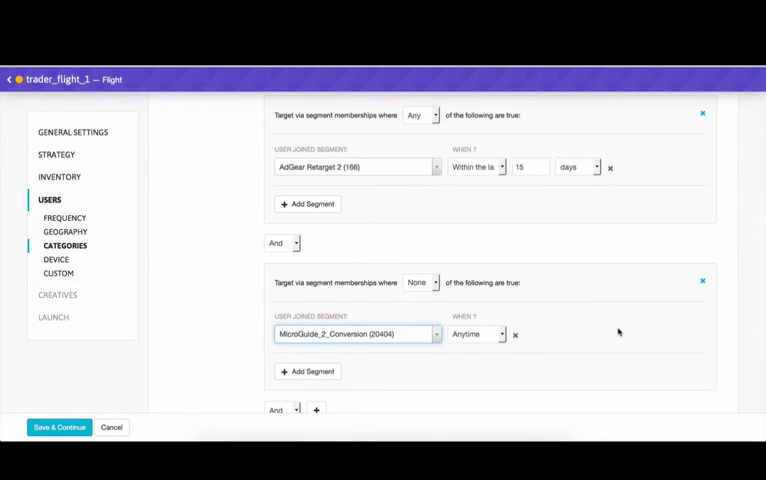
Leave Lotame gender at None and include the Age 25-29 demographic.
scroll(down, 3)
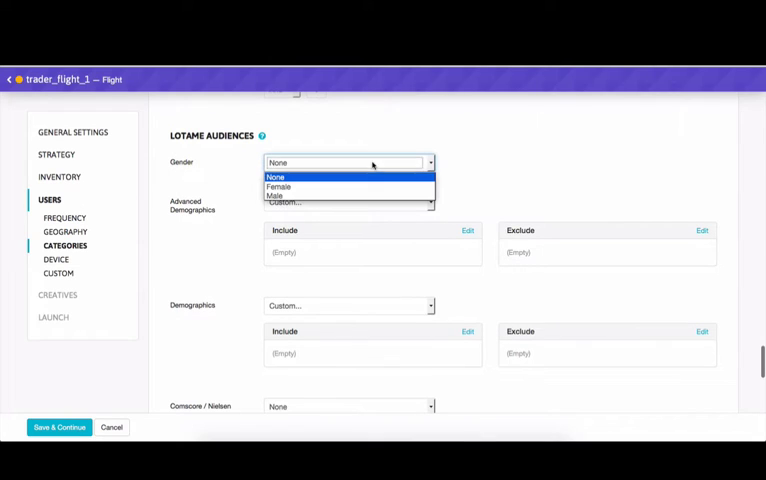
click(276, 176)
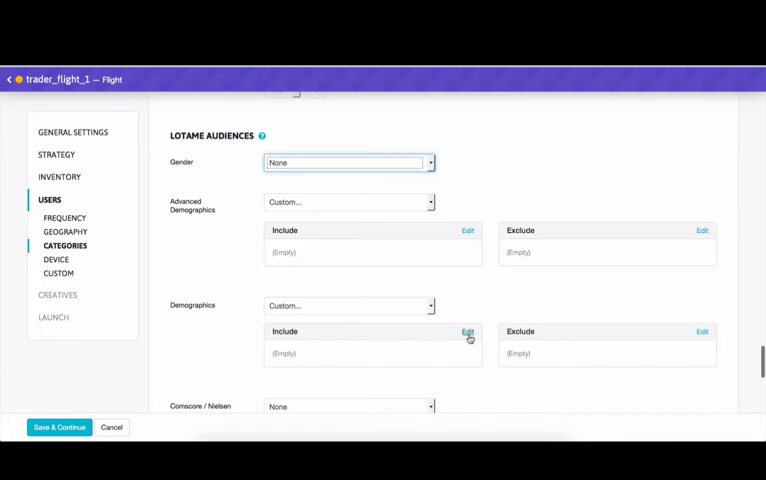
click(468, 332)
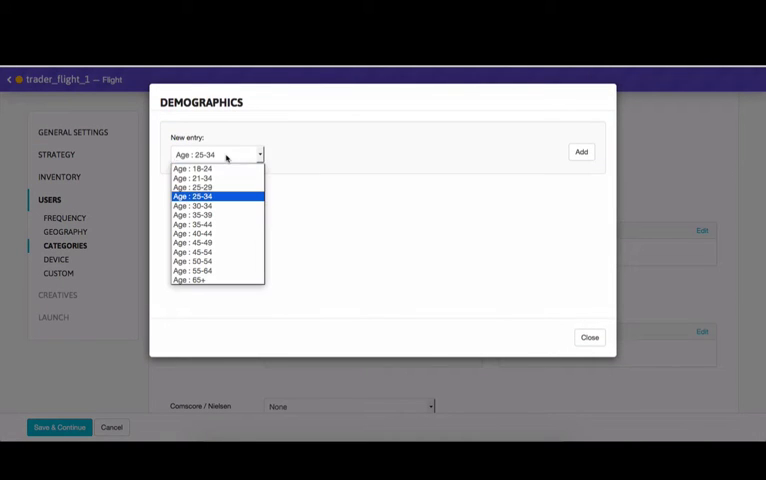
click(192, 188)
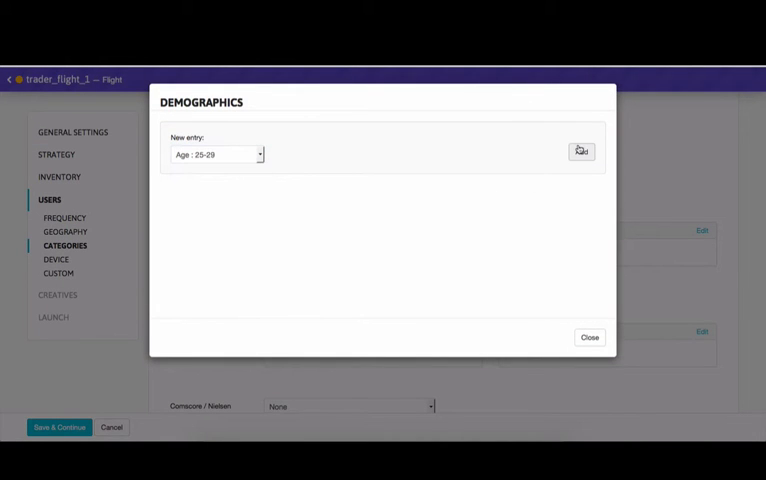
click(590, 336)
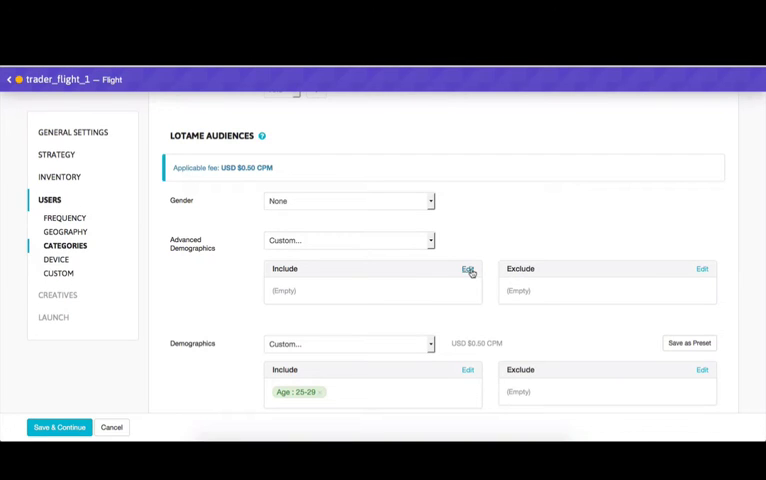
Include College Degree education and HHI 60k-75k advanced demographics.
click(468, 272)
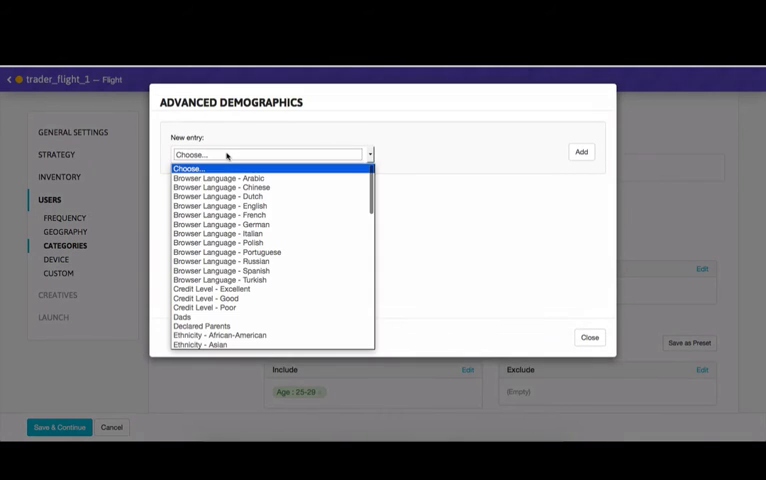
scroll(down, 3)
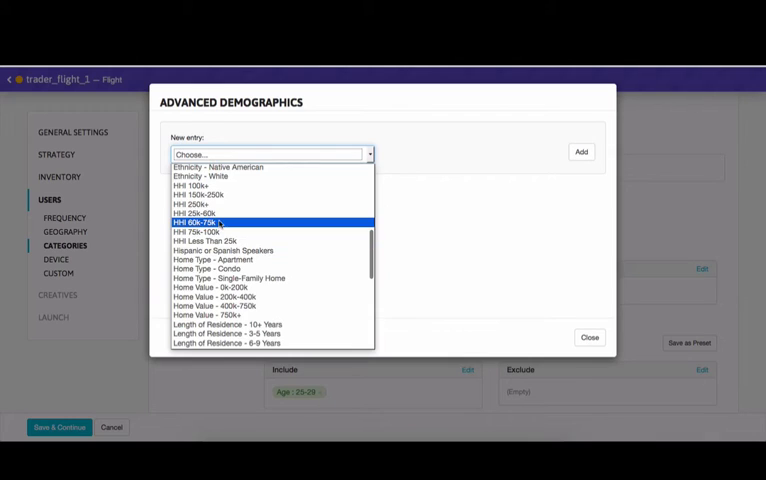
click(590, 336)
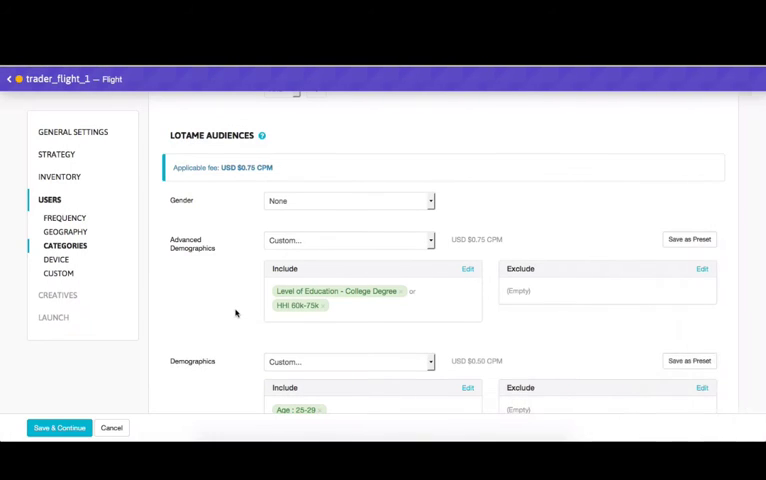
scroll(down, 3)
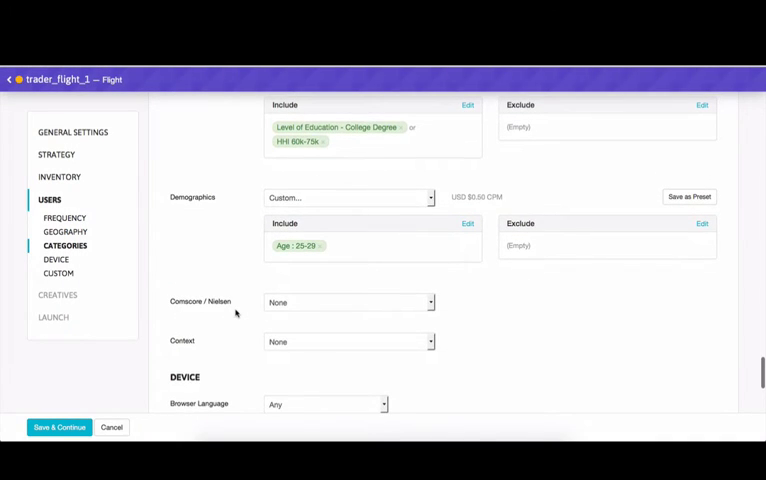
Include Computer running Apple MacOS in the device systems targeting.
scroll(down, 3)
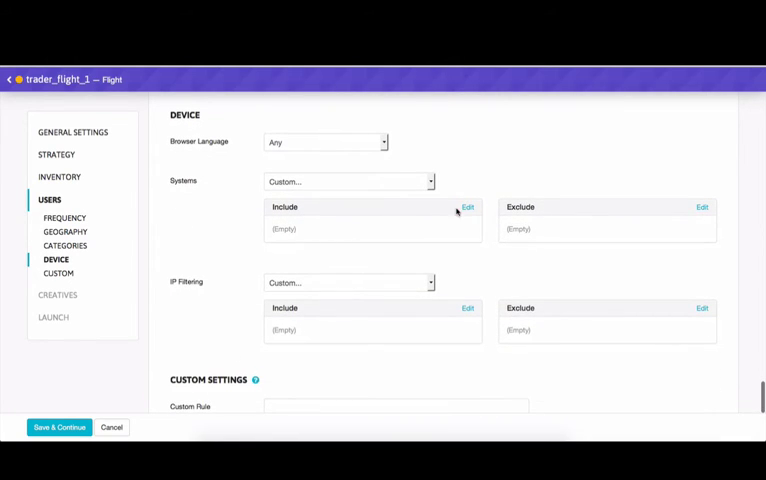
click(468, 208)
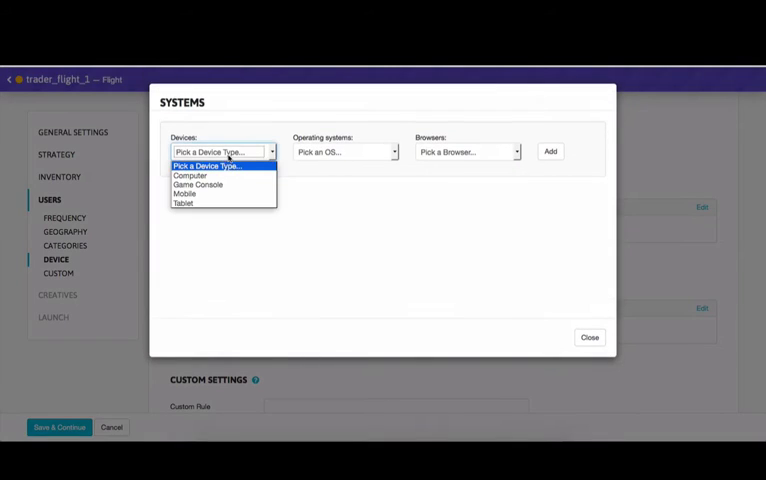
click(190, 176)
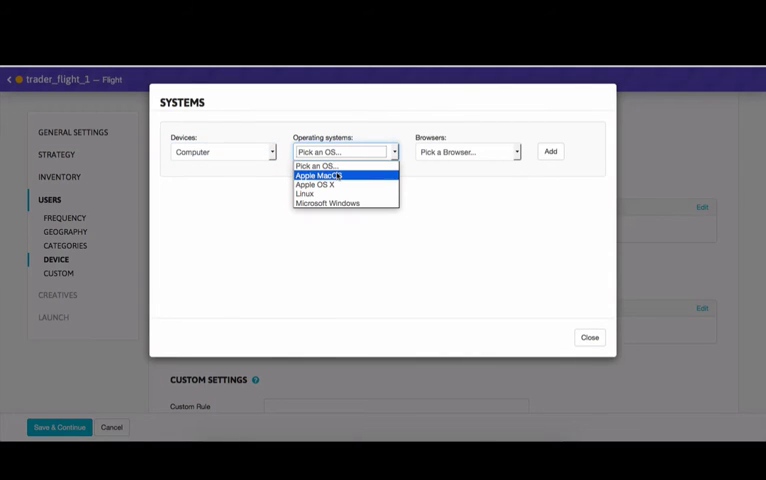
click(318, 176)
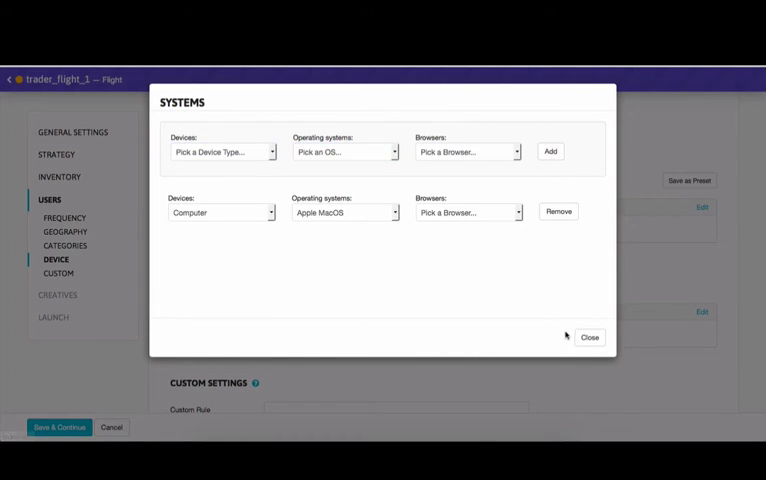
click(588, 336)
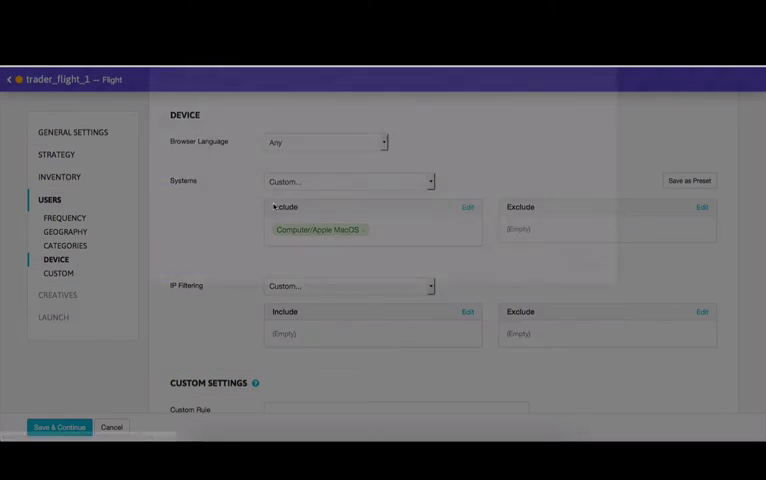
Exclude Game Console from the device systems targeting.
click(466, 208)
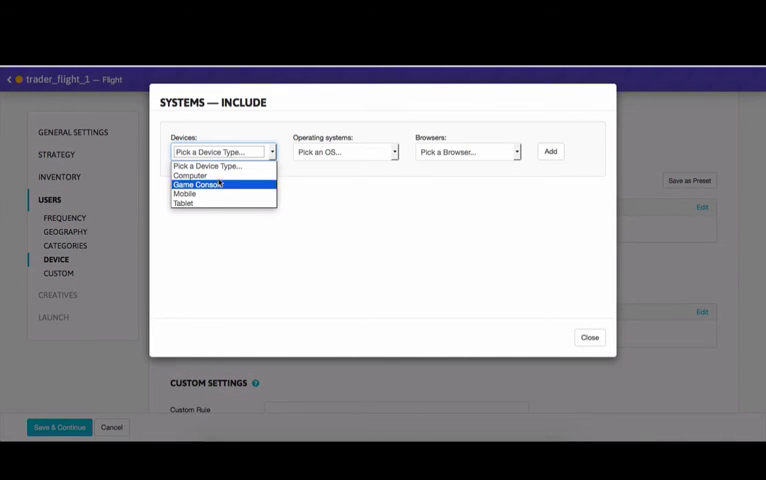
click(196, 184)
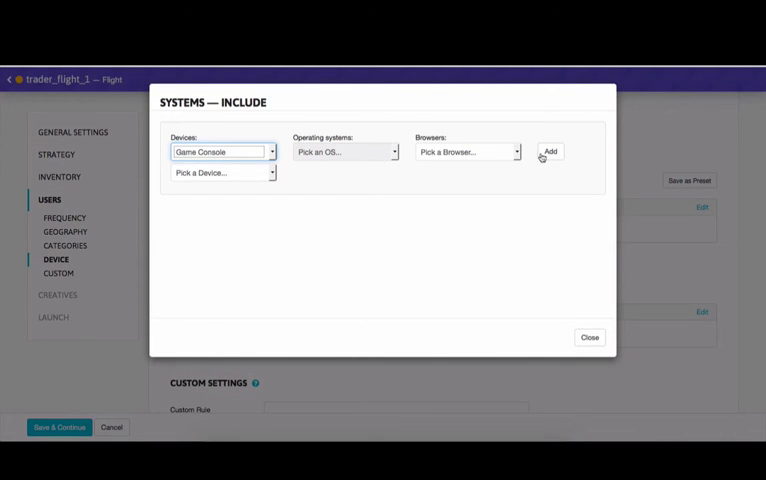
click(588, 336)
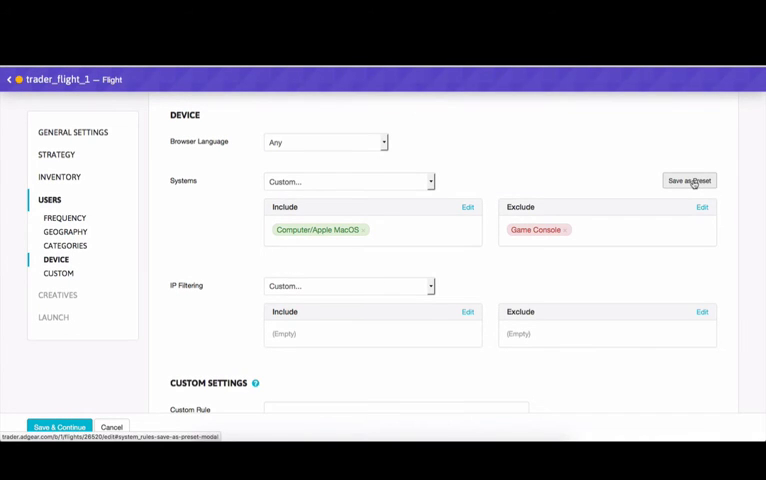
Save the systems include/exclude setup as a preset named device-filter1.
click(688, 180)
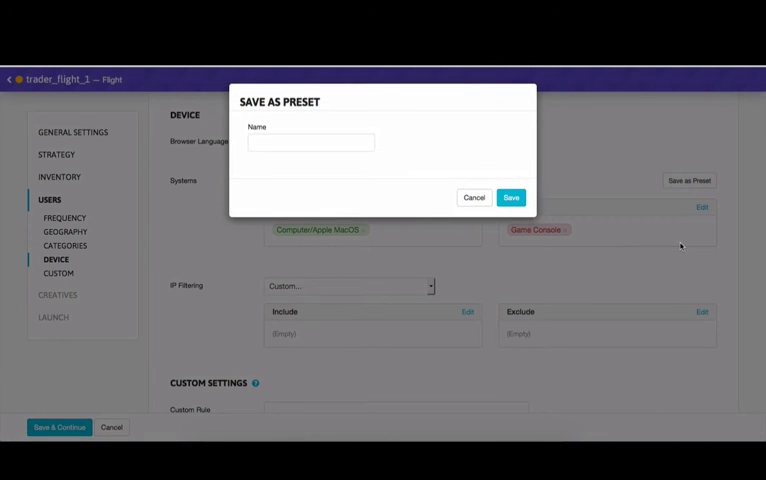
text(c)
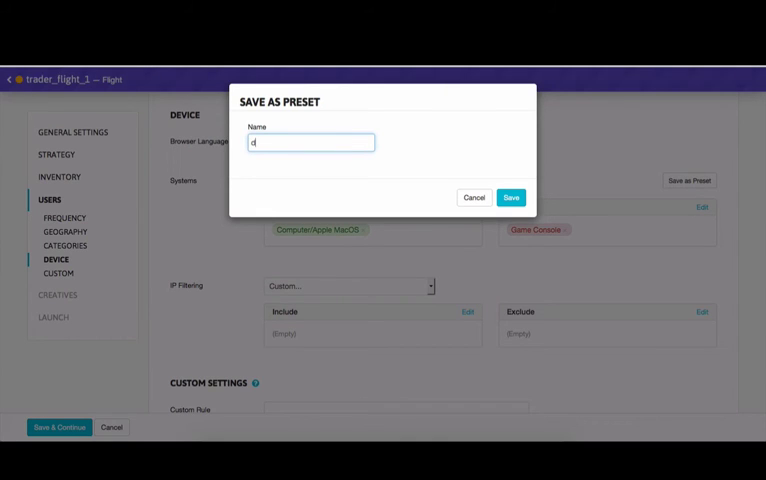
text(evice-fl)
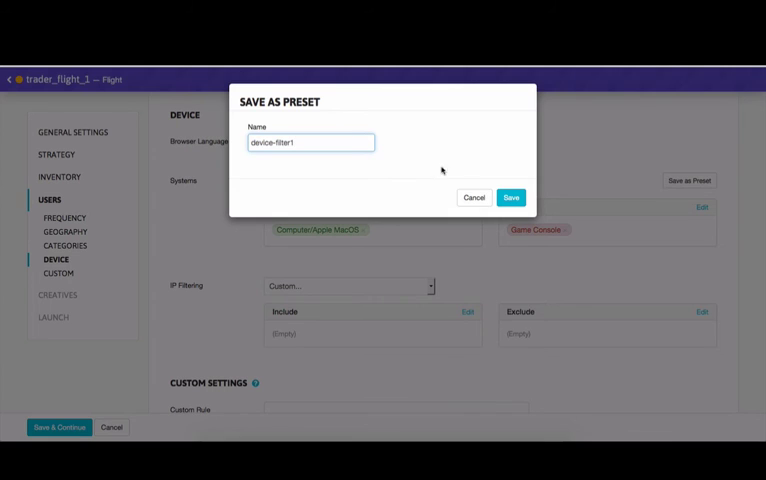
click(510, 196)
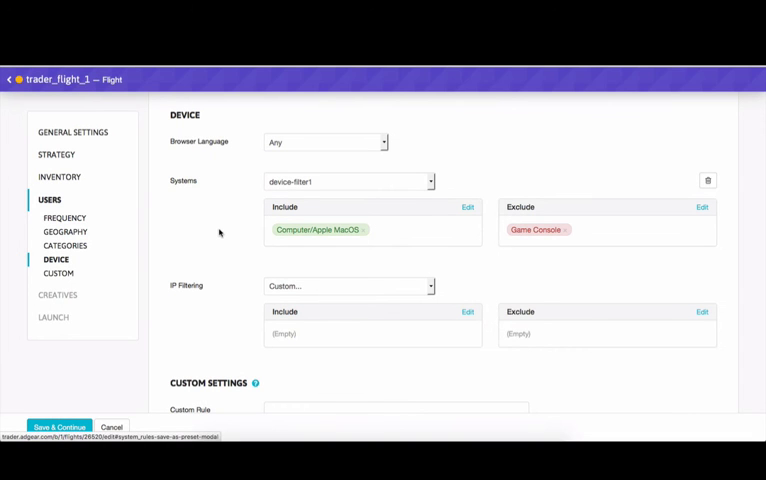
Include the IAB Programmatic March 2016 Event list under IP filtering.
scroll(down, 3)
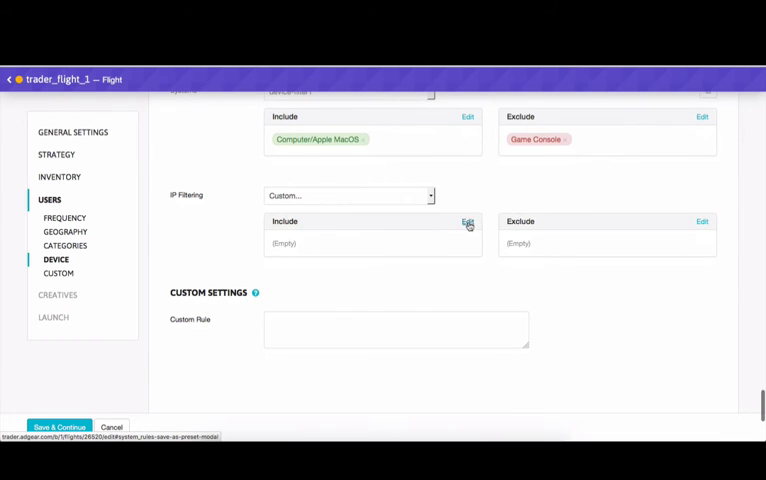
click(468, 222)
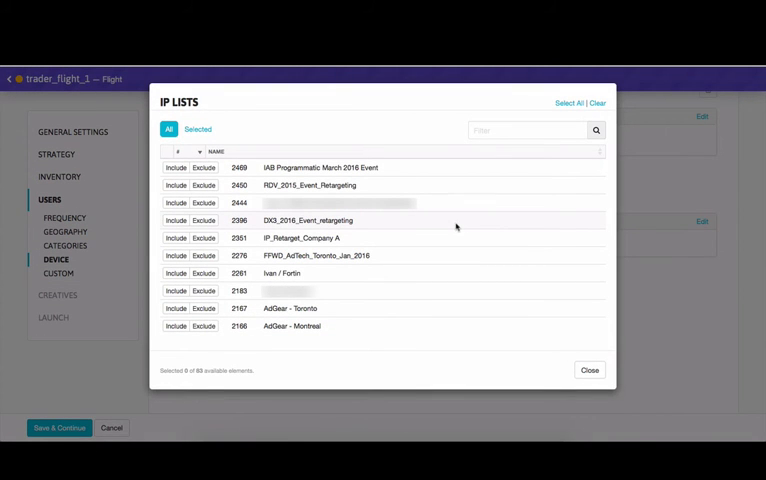
click(176, 168)
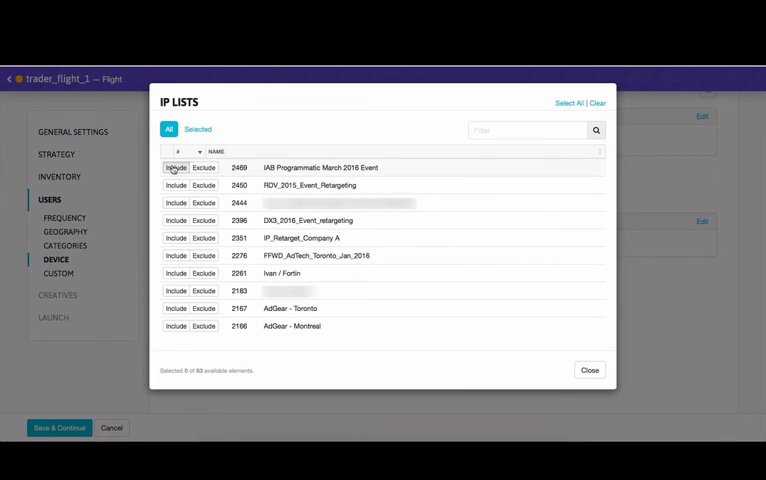
click(176, 168)
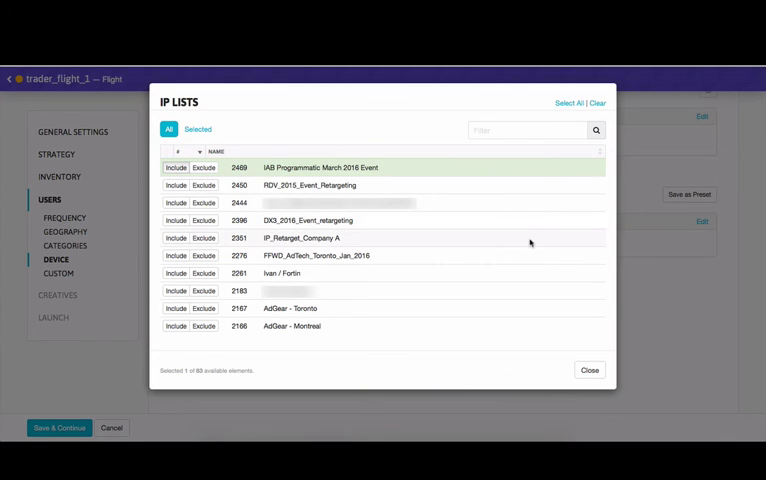
click(588, 368)
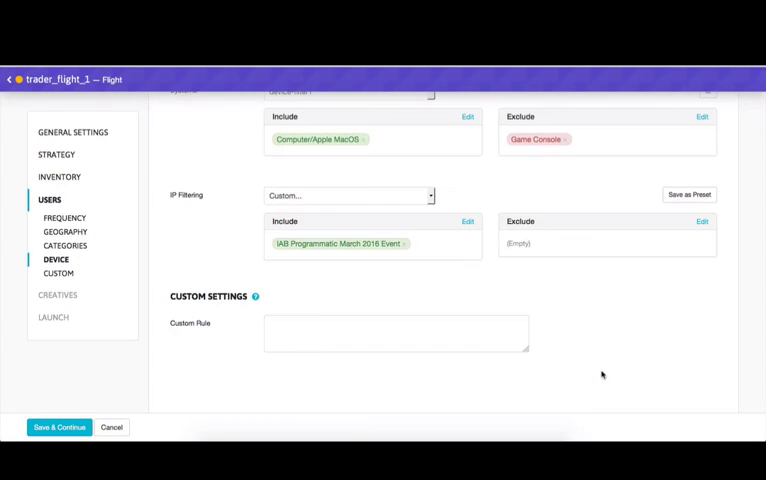
mouse_move(510, 284)
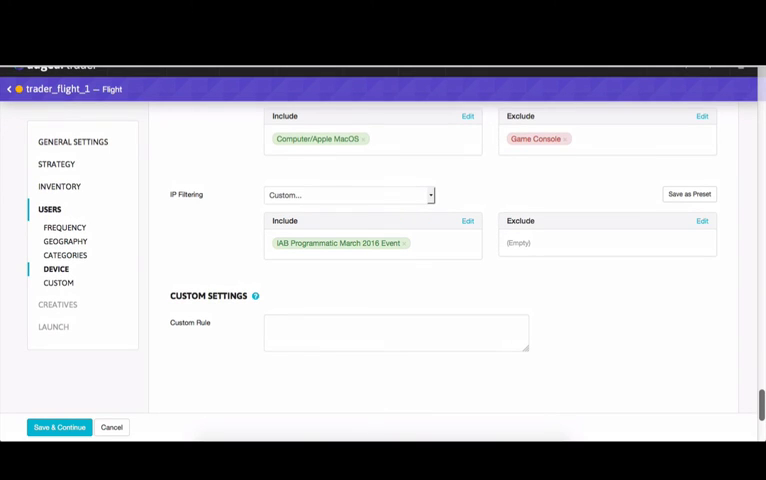
scroll(up, 3)
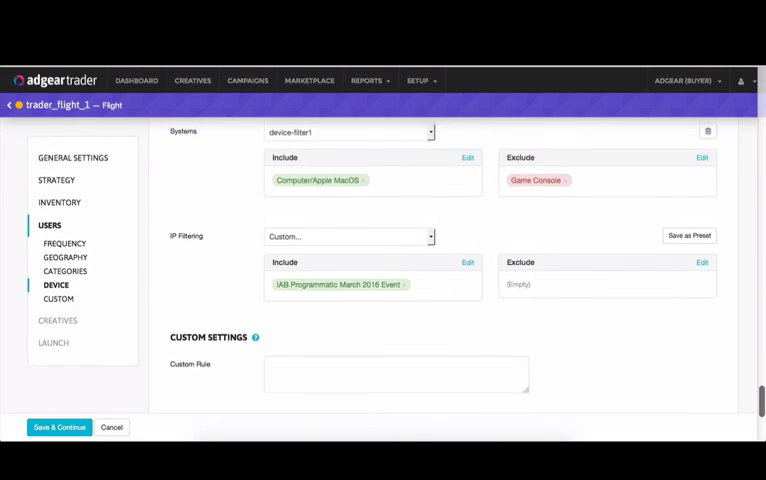
scroll(up, 3)
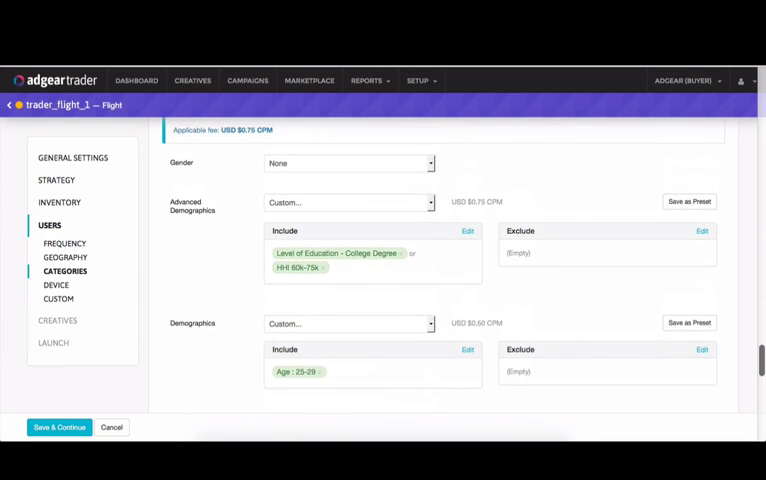
scroll(up, 3)
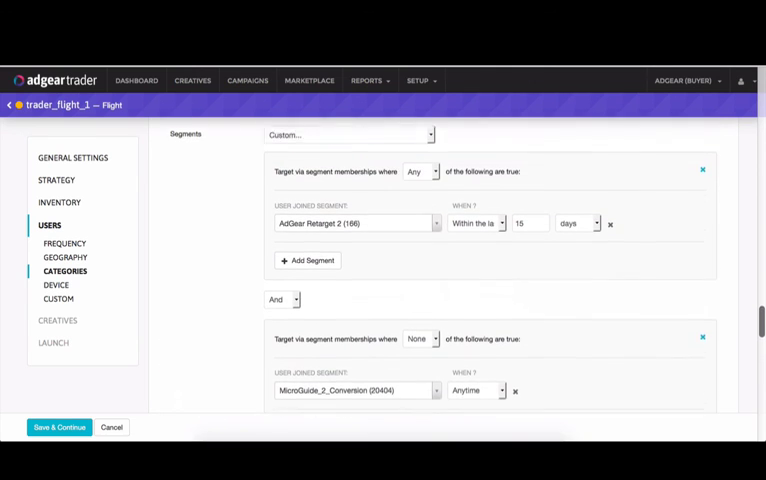
scroll(up, 3)
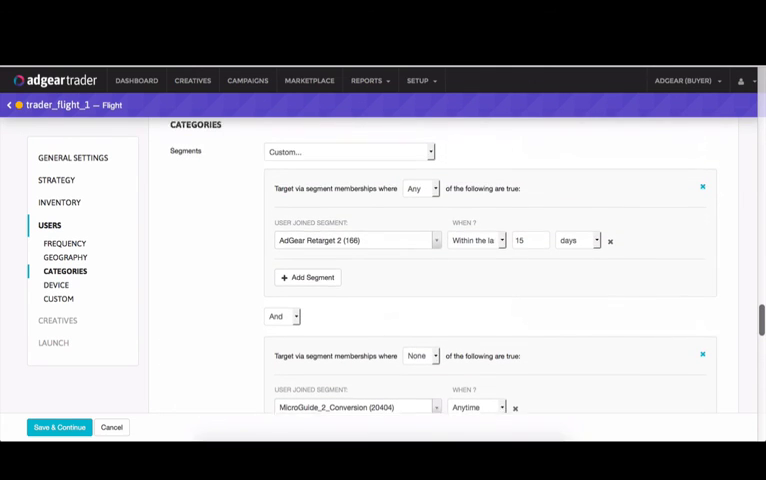
click(64, 256)
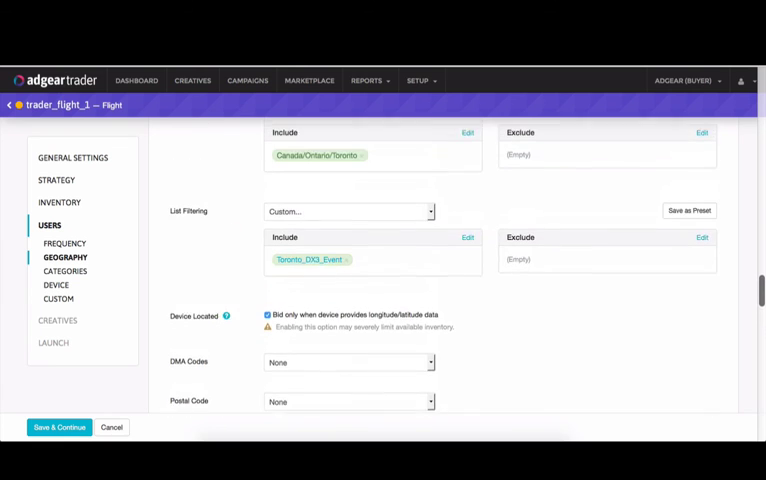
scroll(up, 3)
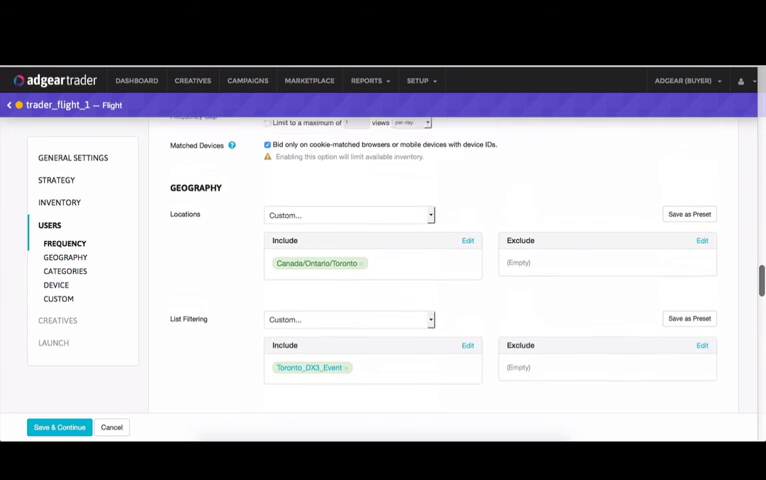
scroll(up, 3)
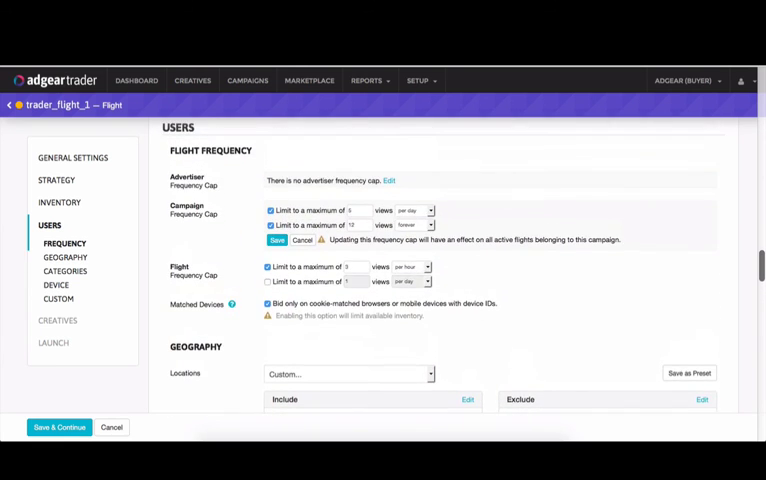